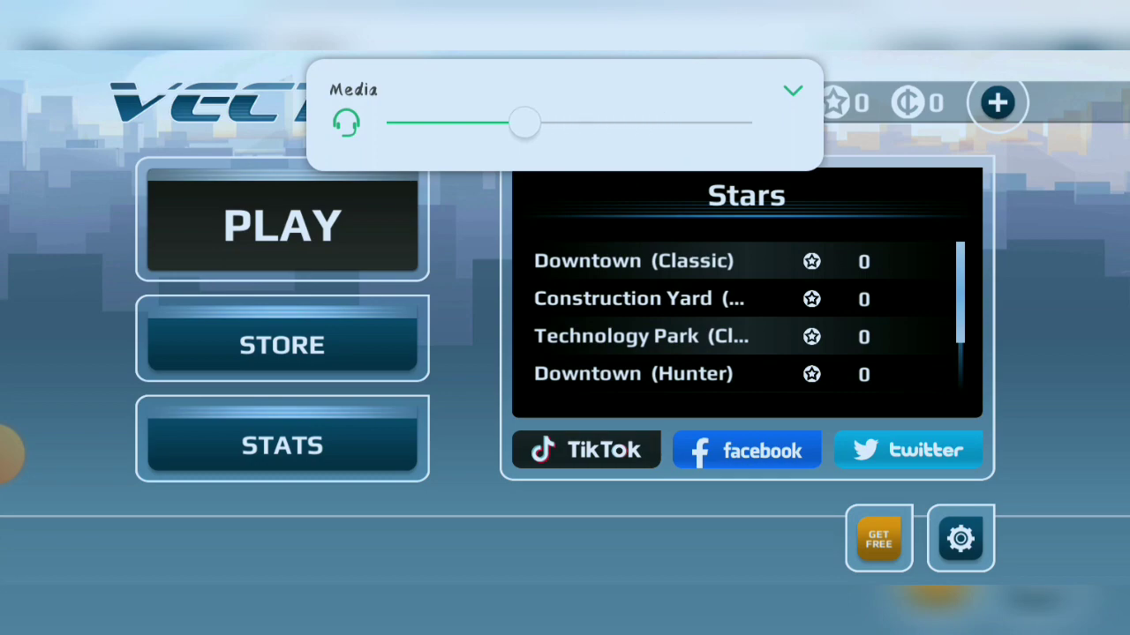
# - Enter the Downtown story level select from the main menu, Story 1-1 unlocked
pyautogui.click(281, 226)
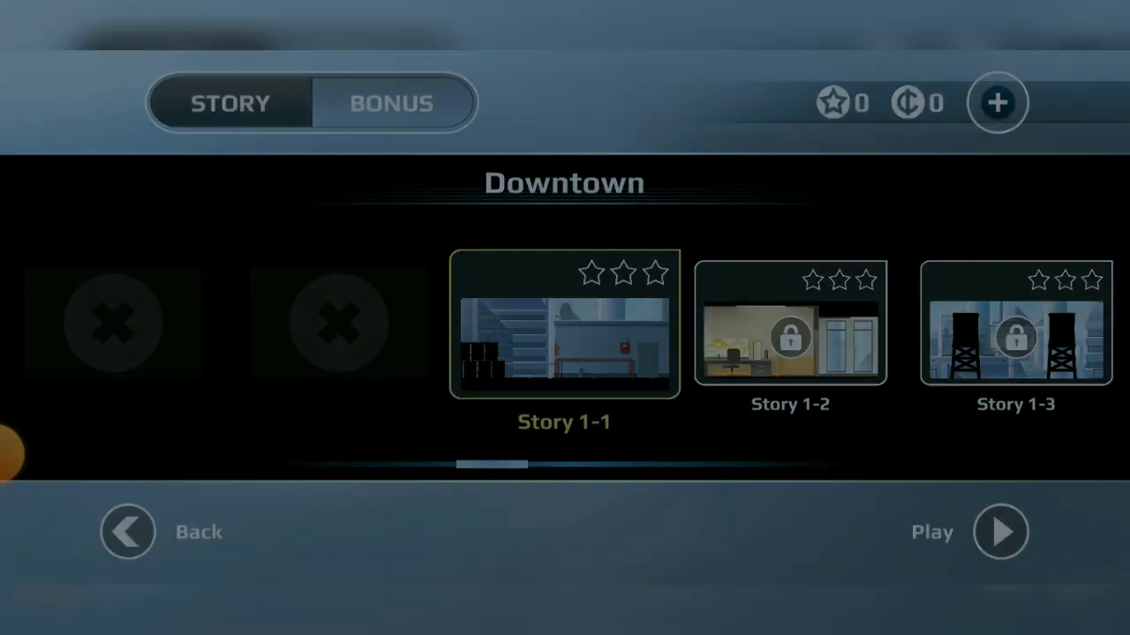
# - Play through Story 1-1 for two stars, 600 points and 40 coins, then advance to 1-2
pyautogui.click(999, 531)
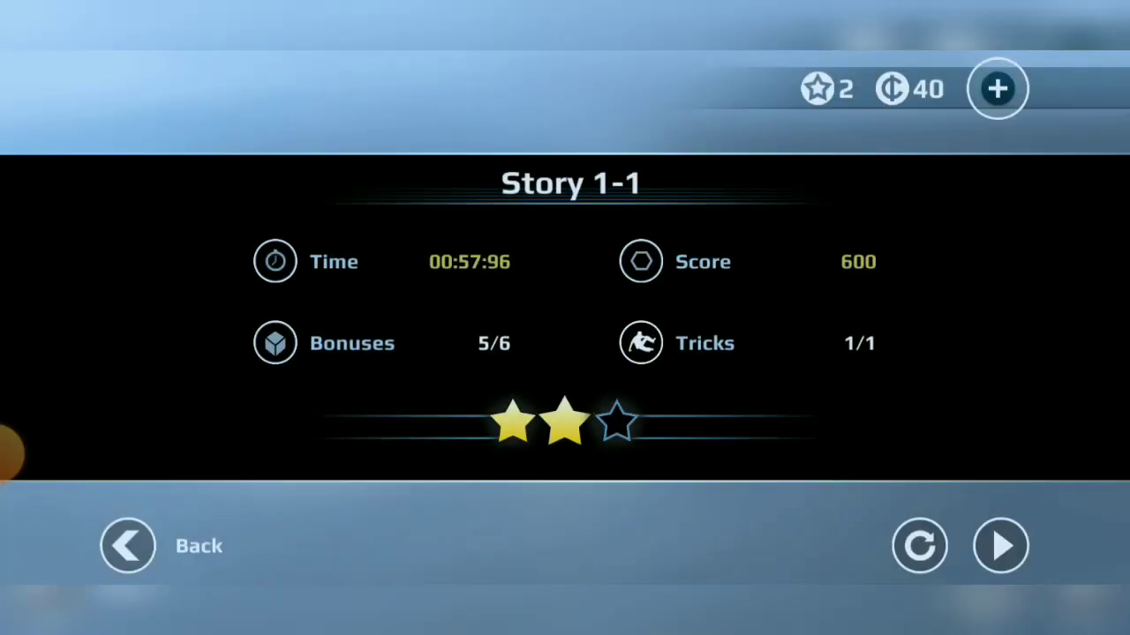
pyautogui.click(1001, 547)
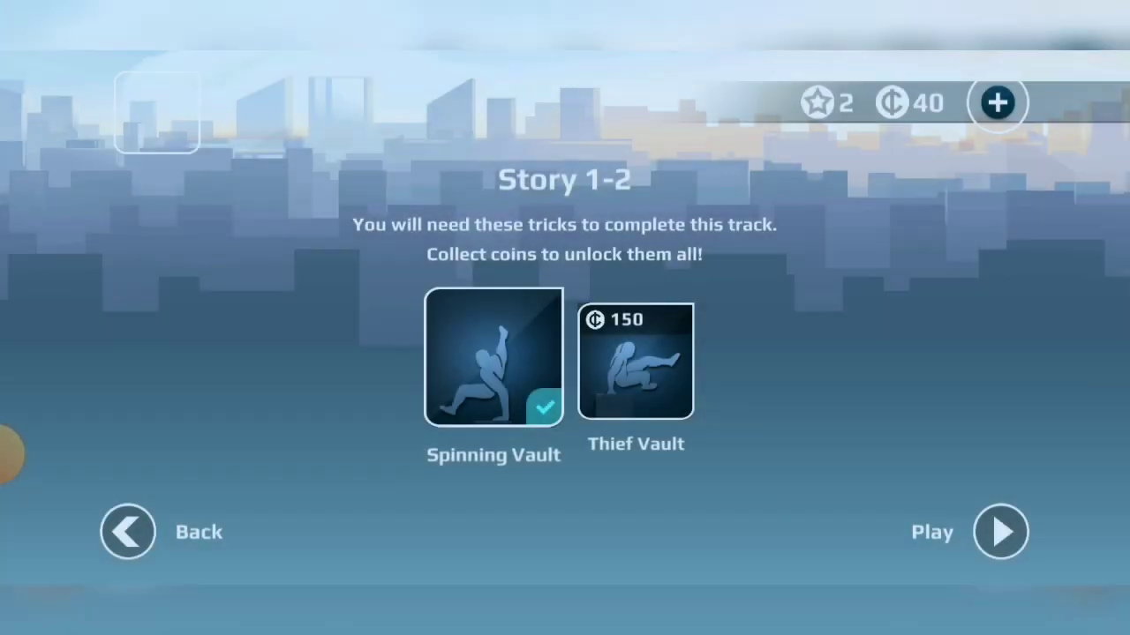
# - Play through Story 1-2 for 500 points, reaching 3 stars and 160 coins, then advance to 1-3
pyautogui.click(999, 533)
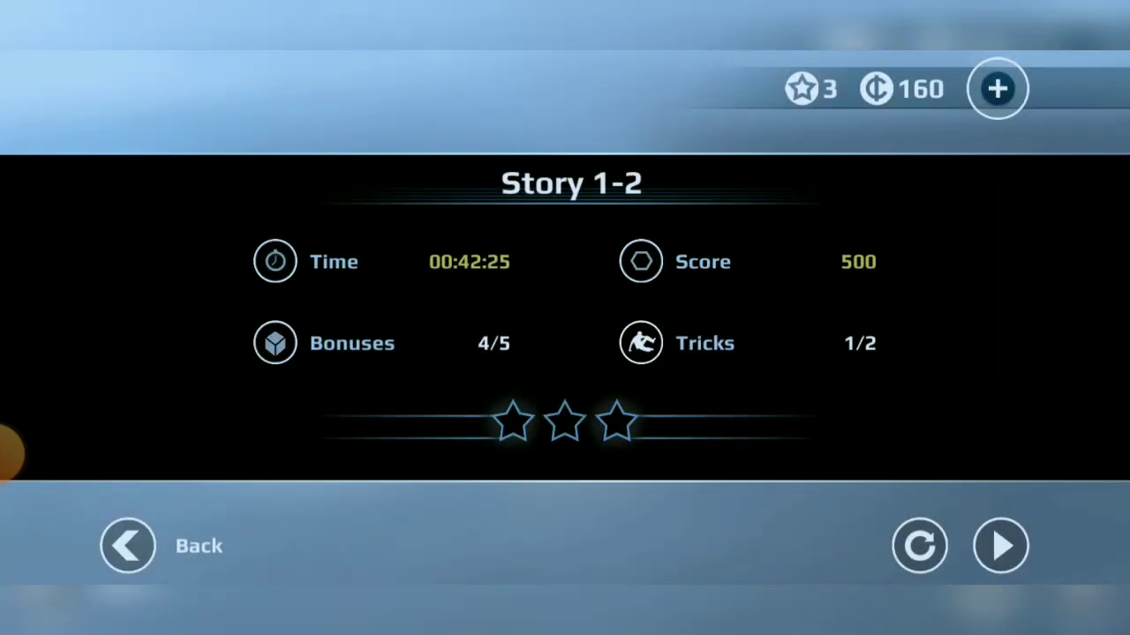
pyautogui.click(999, 545)
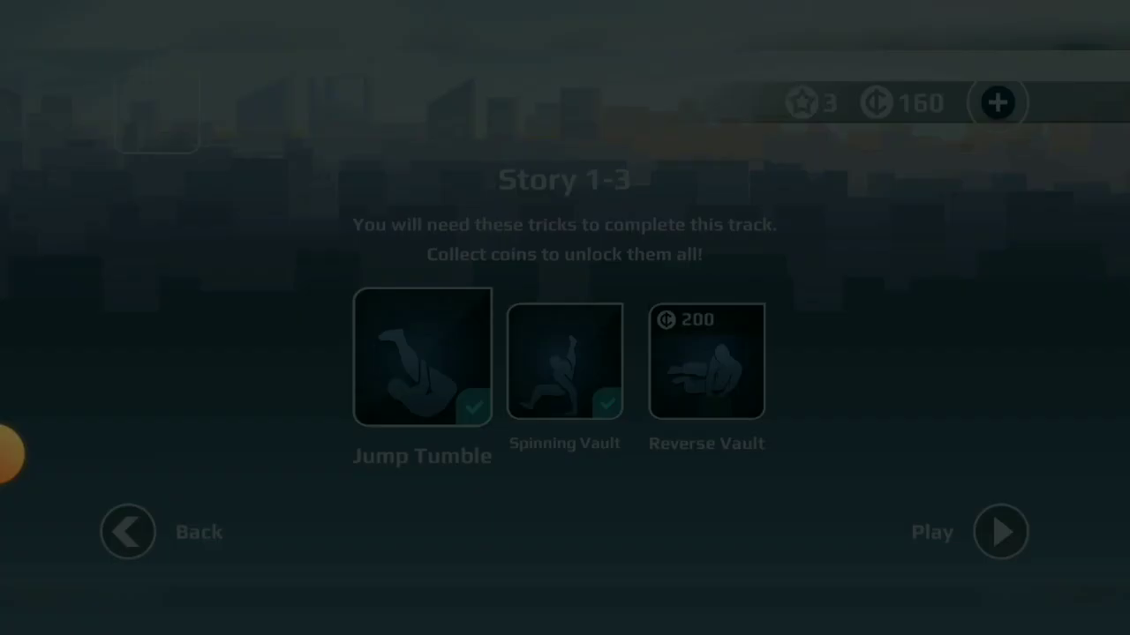
# - Play through Story 1-3 to reach 5 stars and 210 coins, then start Story 1-4
pyautogui.click(999, 532)
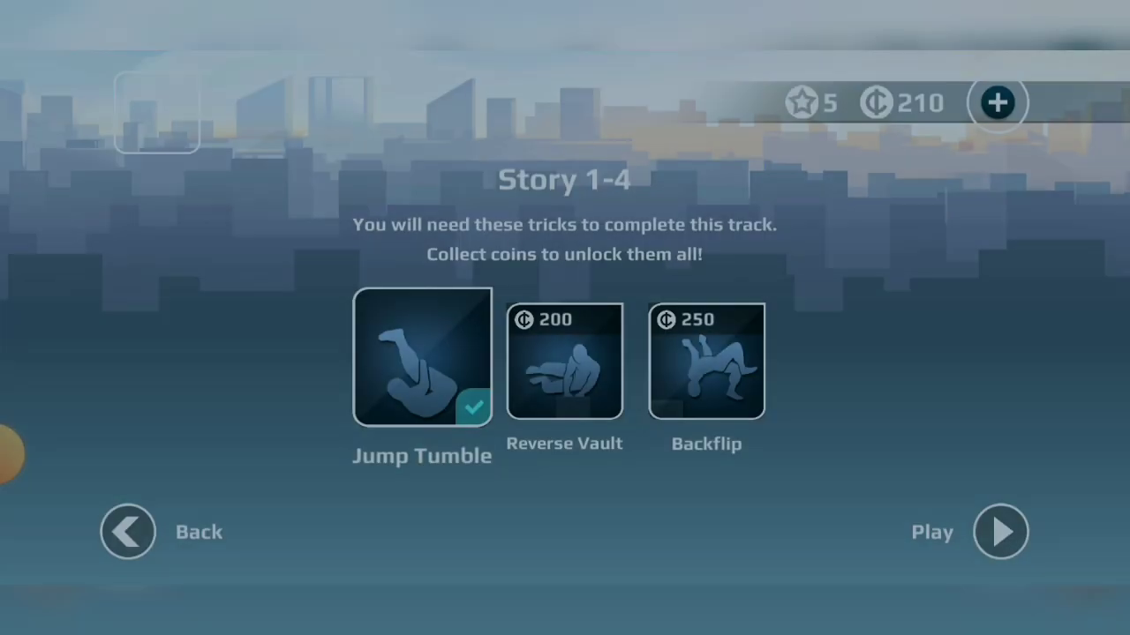
pyautogui.click(999, 531)
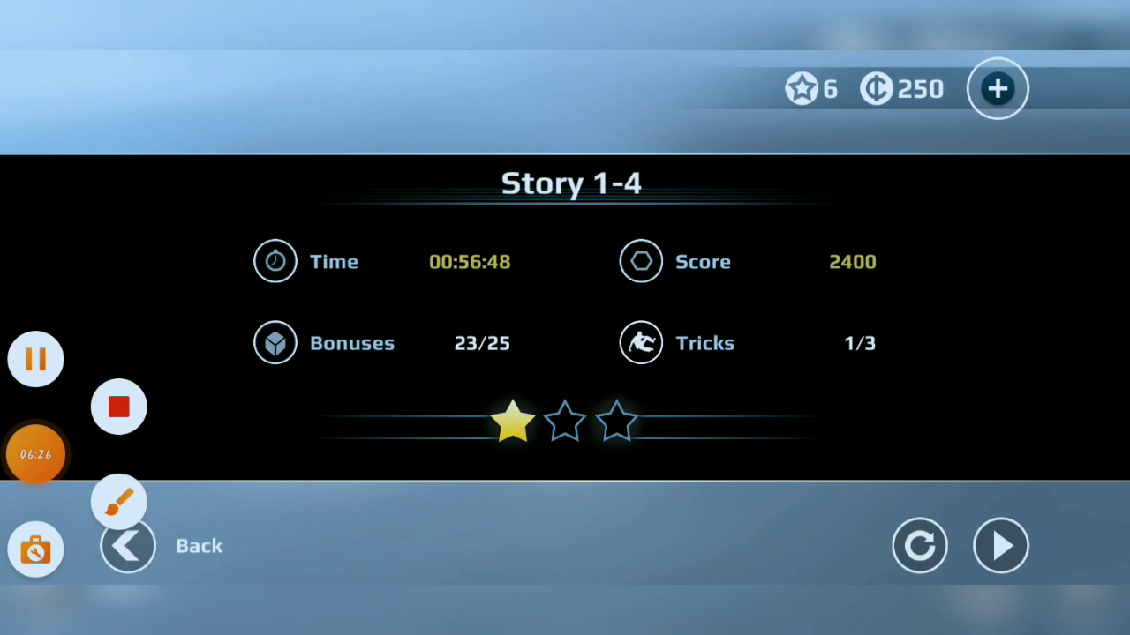
# - Finish Story 1-4 with one star and 2400 points and return to Downtown level select
pyautogui.click(159, 546)
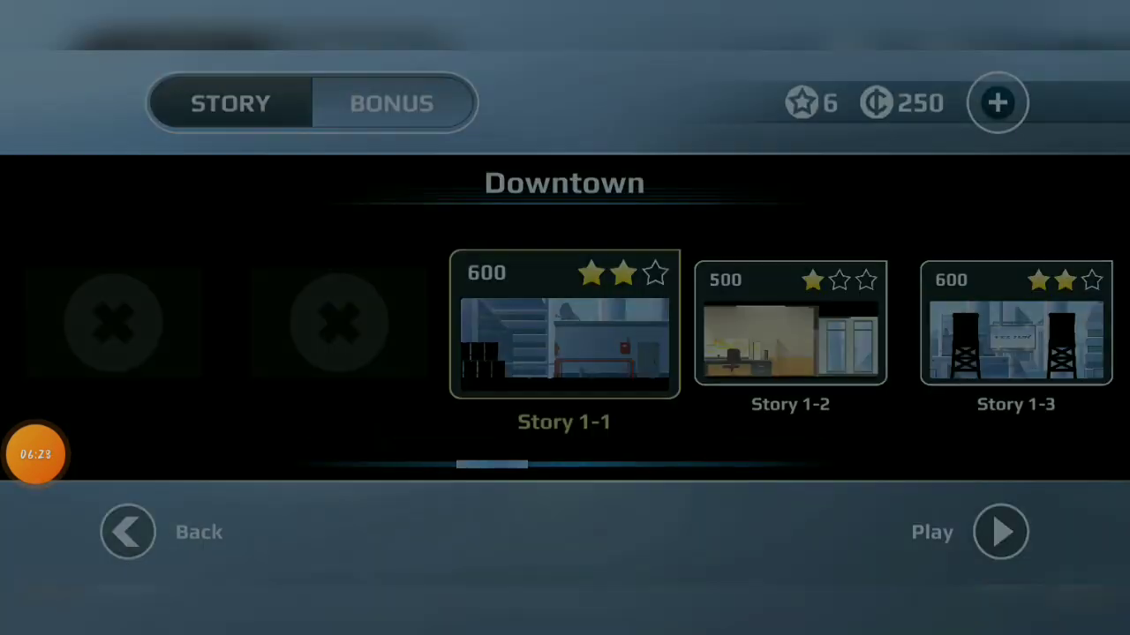